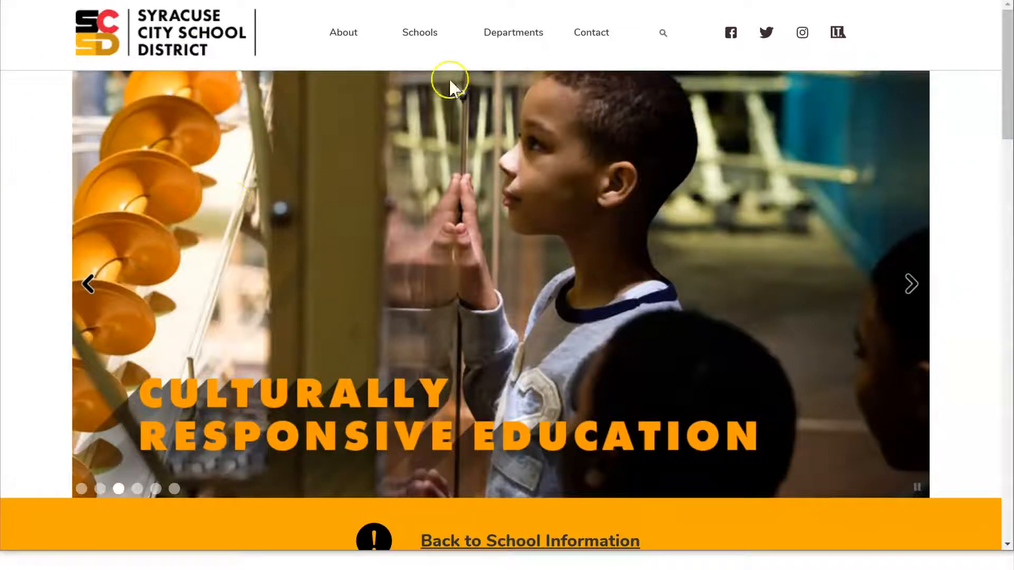
# Step: Scroll the district homepage down to the Registration, Calendar and Library quick-link tiles
pyautogui.scroll(-3)
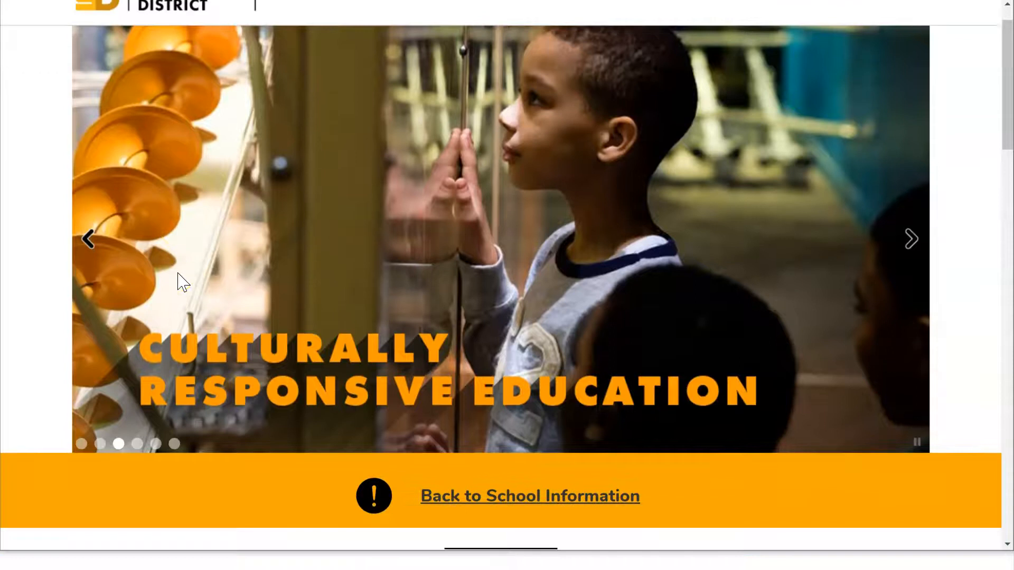
pyautogui.scroll(-3)
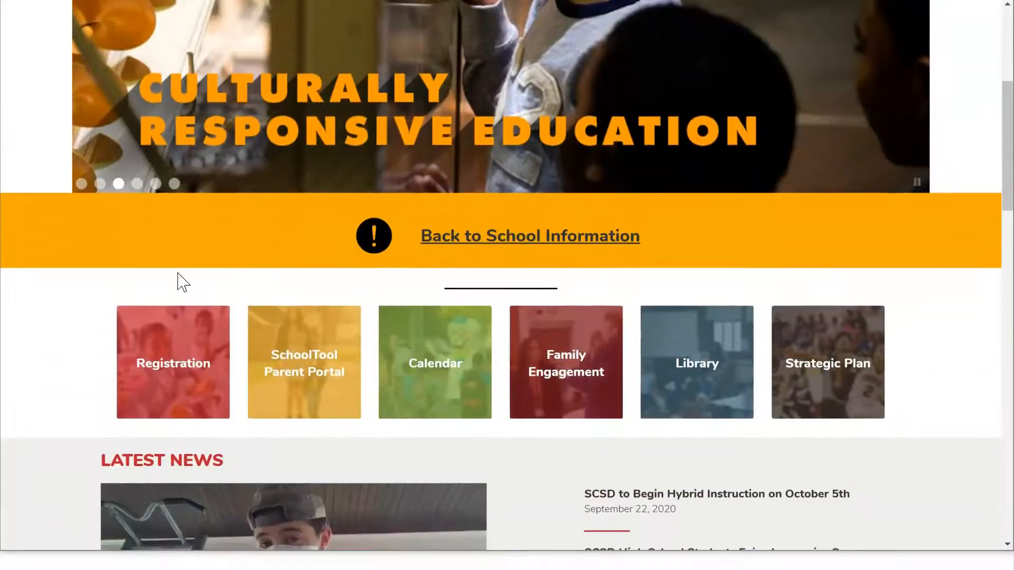
pyautogui.moveTo(594, 341)
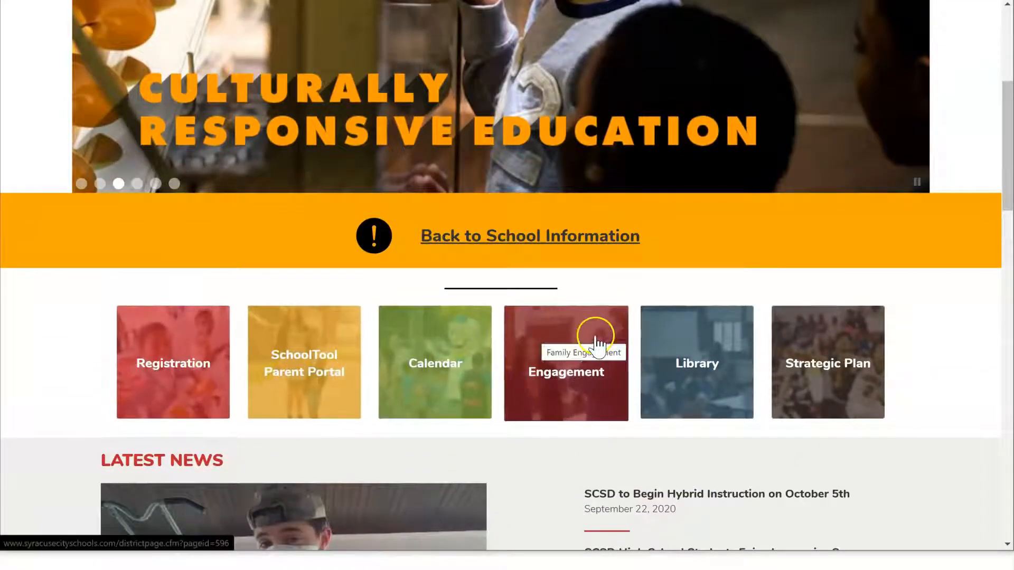
pyautogui.moveTo(676, 388)
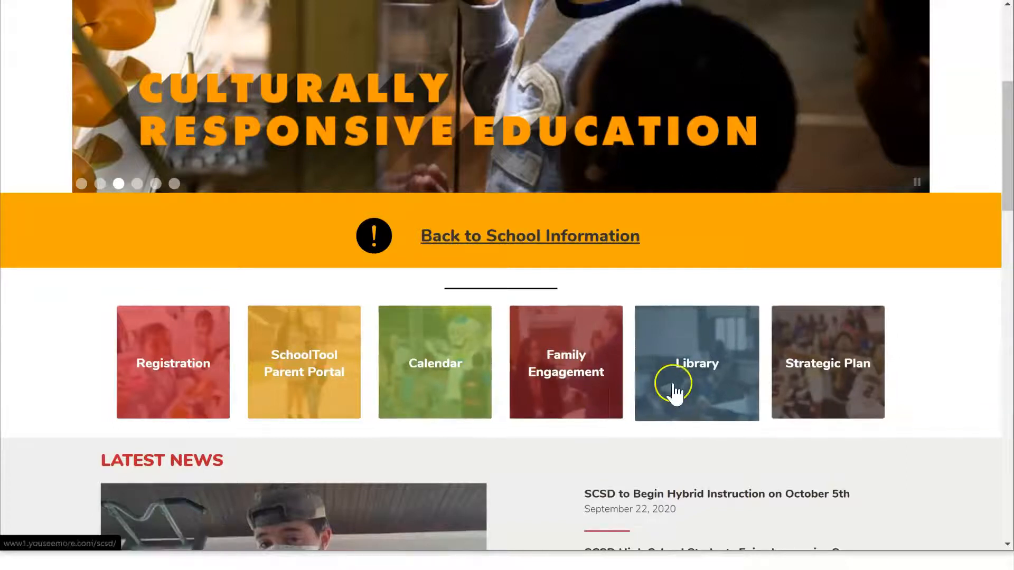
# Step: Go to the district Library page with its EBSCO search and catalog tools
pyautogui.click(696, 361)
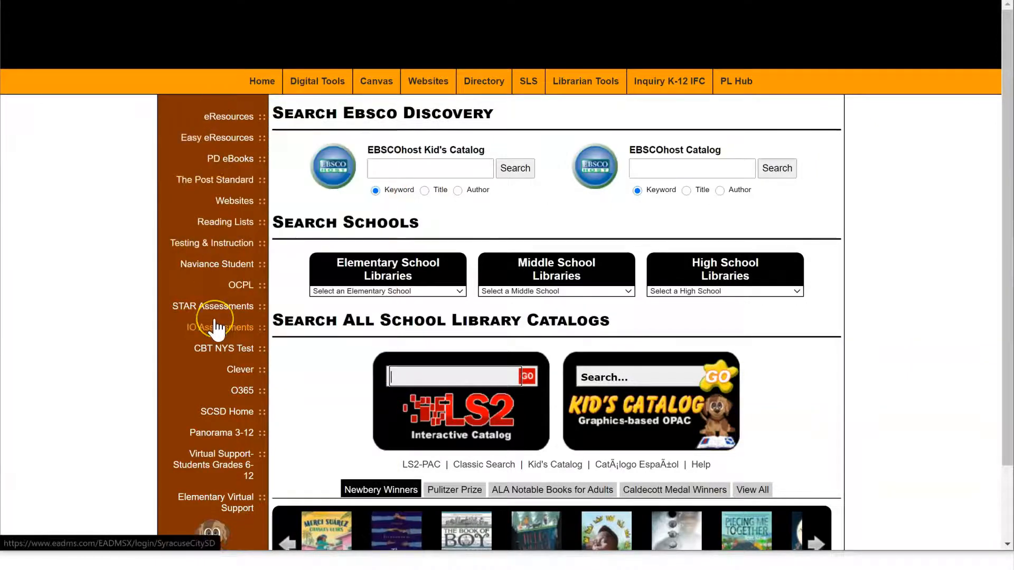
pyautogui.moveTo(216, 307)
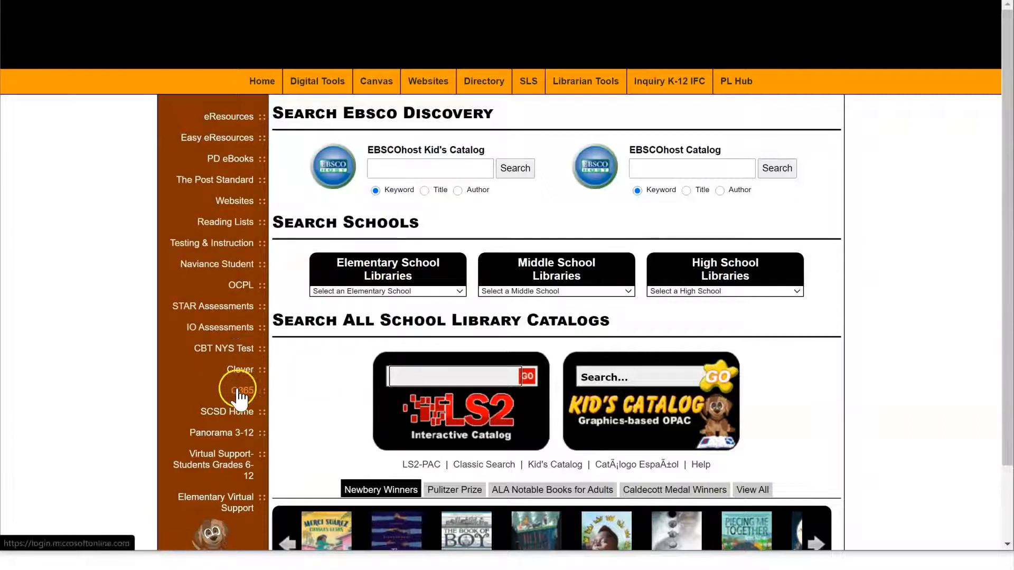
pyautogui.moveTo(240, 389)
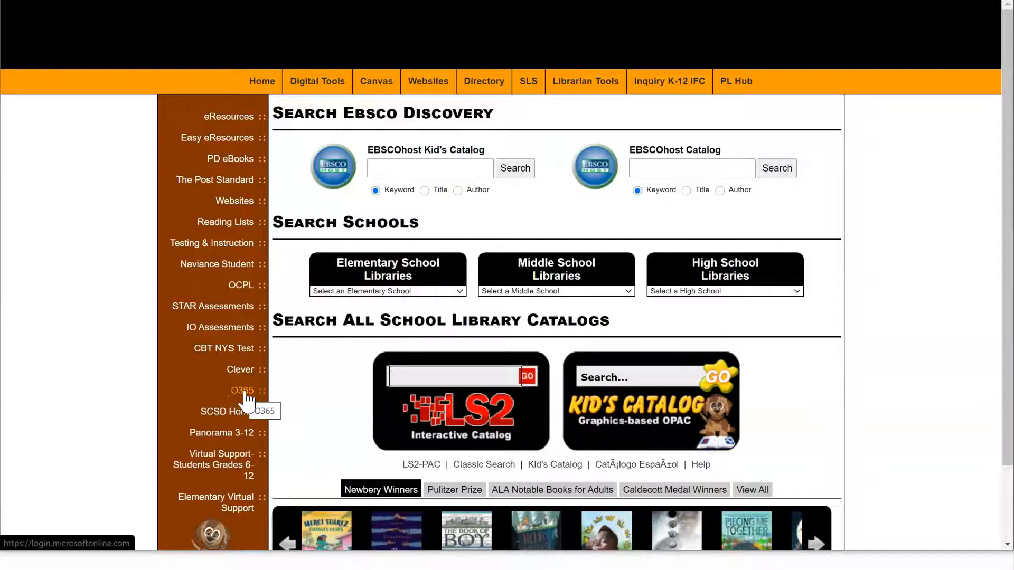
# Step: Sign in to Office 365 with the scsd.us district account and reach the home page
pyautogui.click(241, 390)
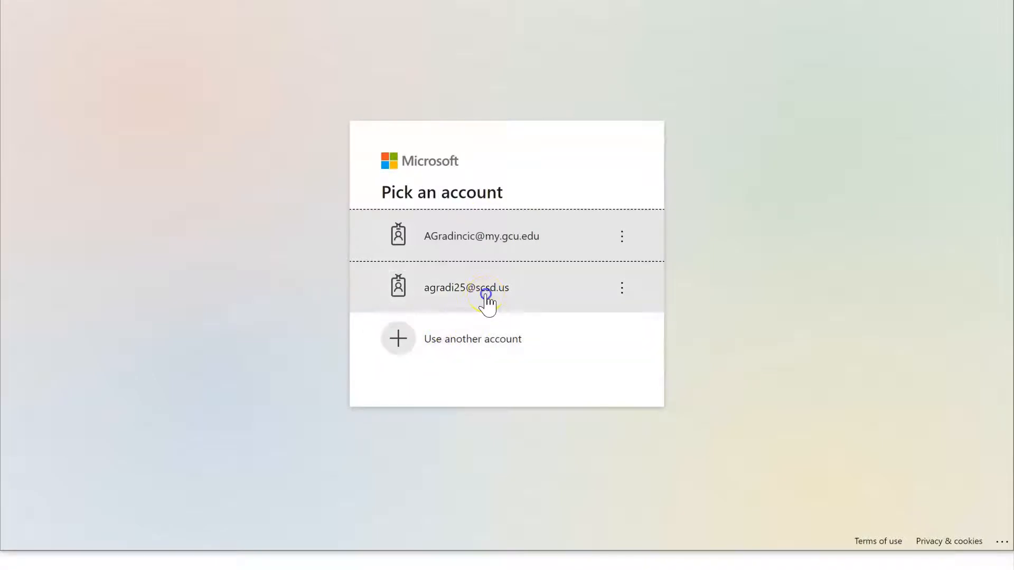
pyautogui.click(466, 287)
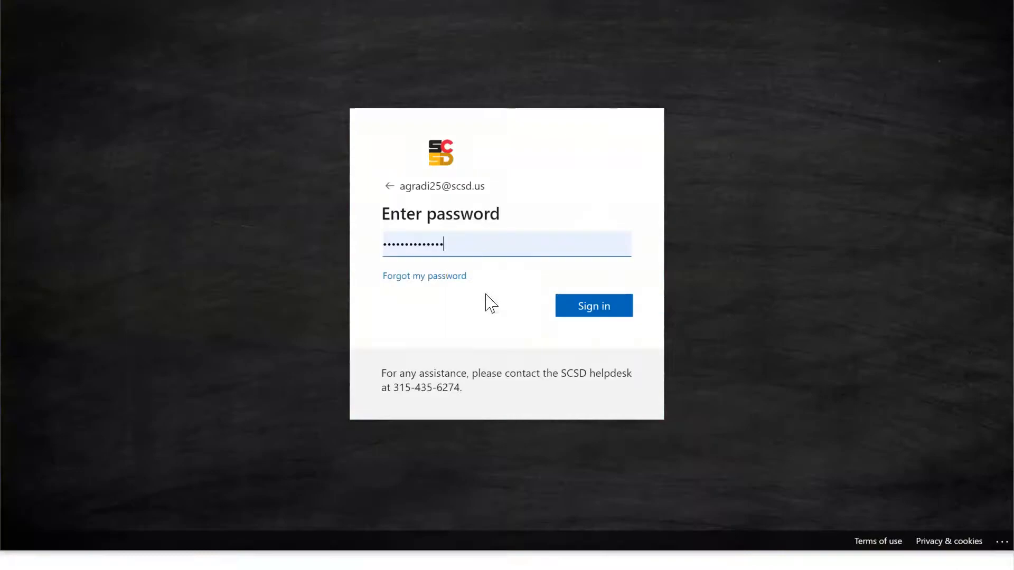
pyautogui.click(593, 306)
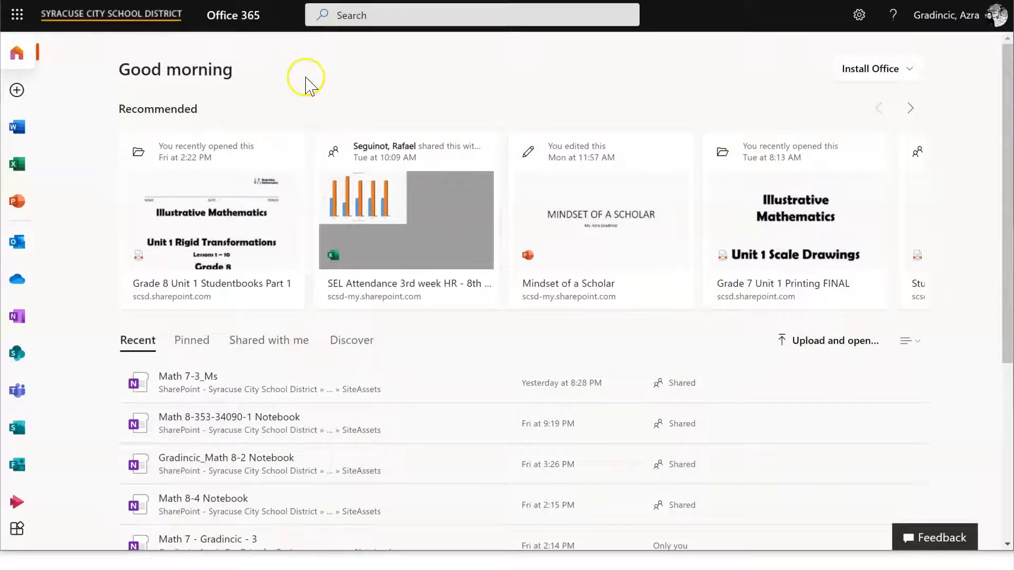
pyautogui.moveTo(258, 87)
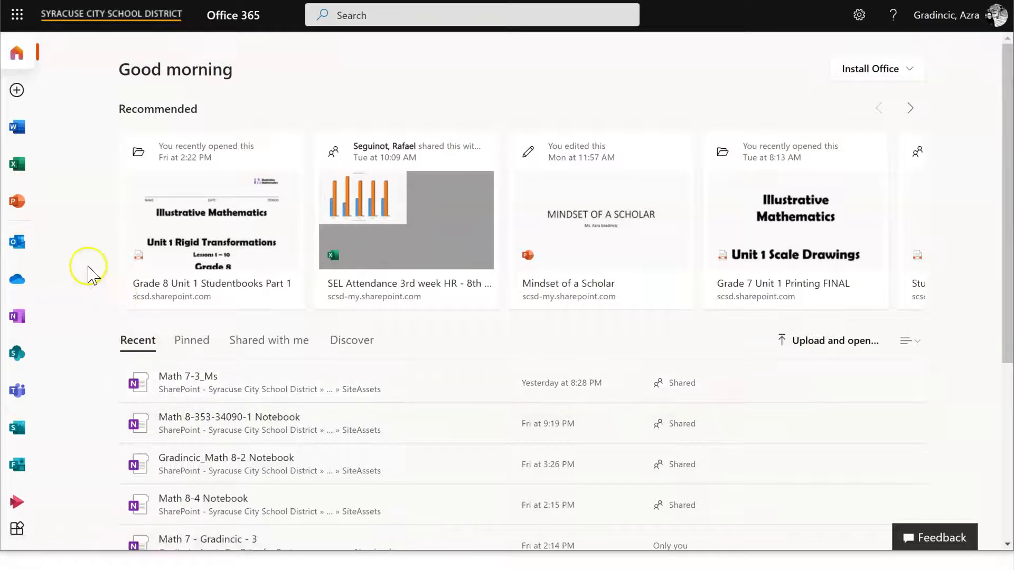
pyautogui.moveTo(17, 241)
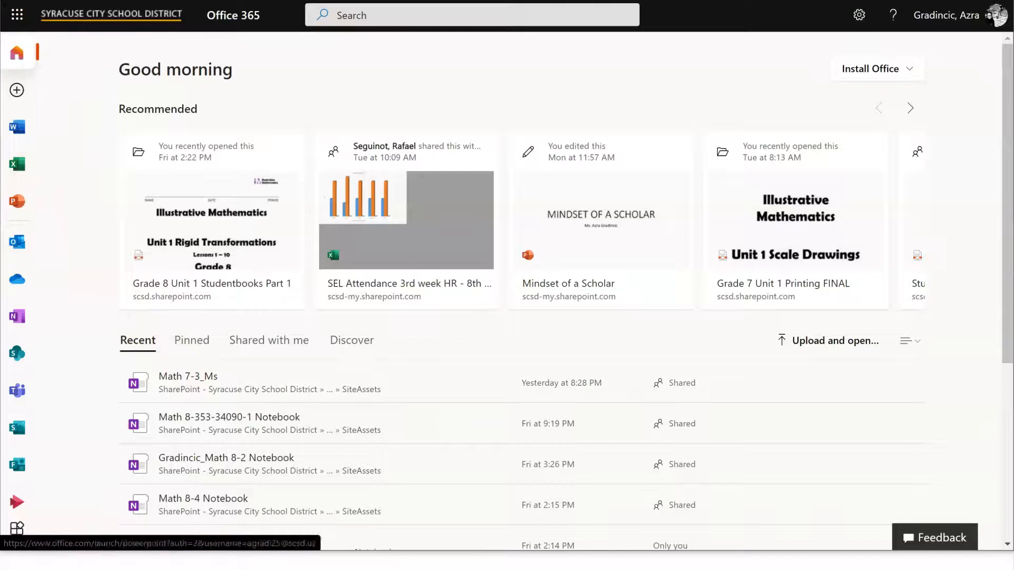
pyautogui.moveTo(16, 196)
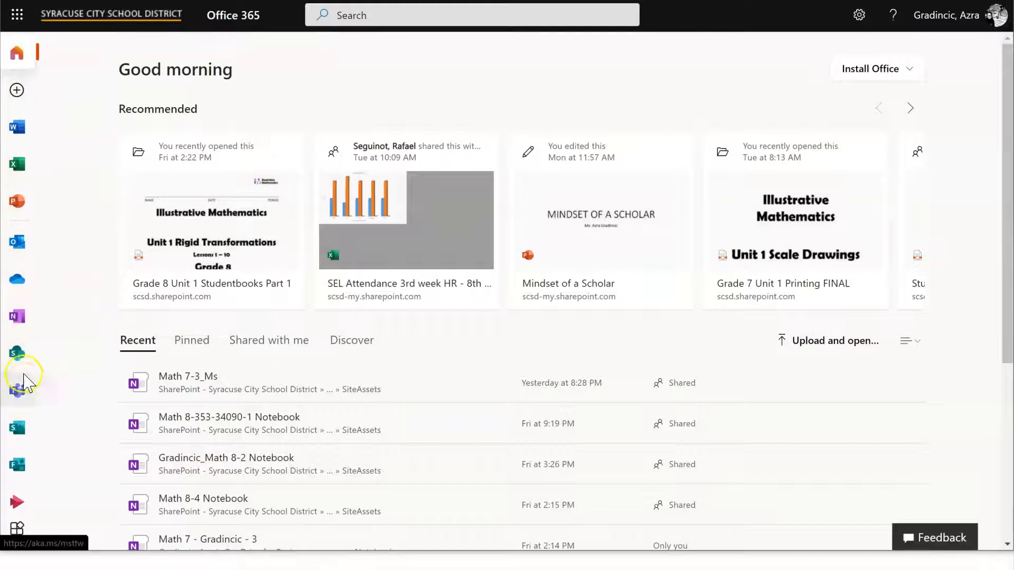
pyautogui.moveTo(17, 393)
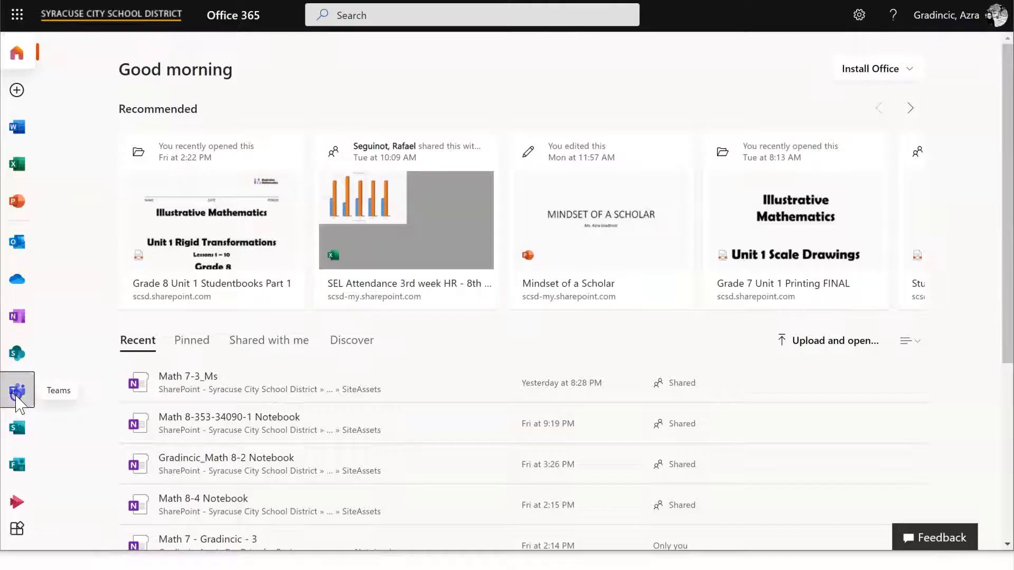
# Step: Launch Microsoft Teams from Office 365 to see the five class teams
pyautogui.click(18, 390)
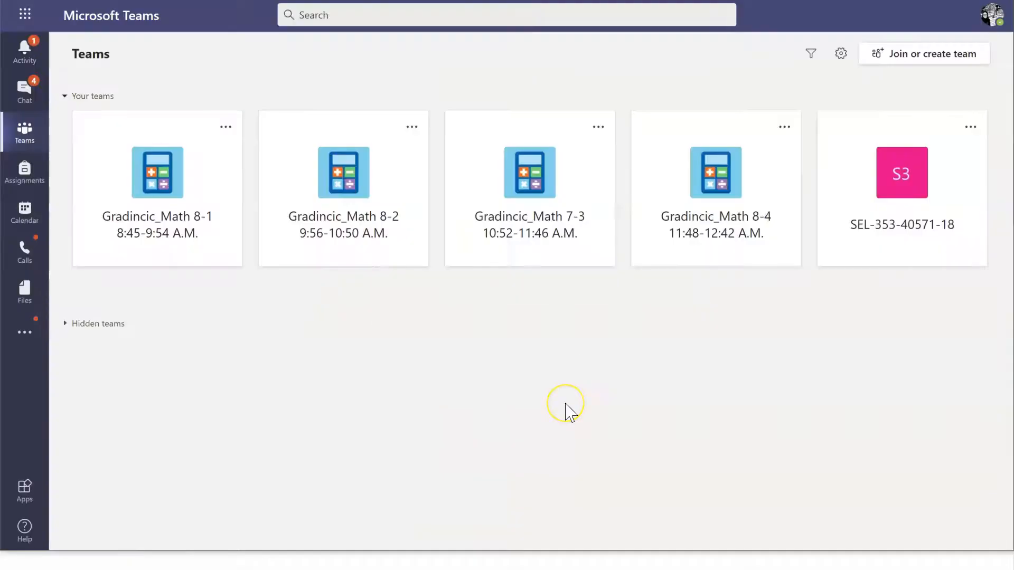
pyautogui.moveTo(566, 412)
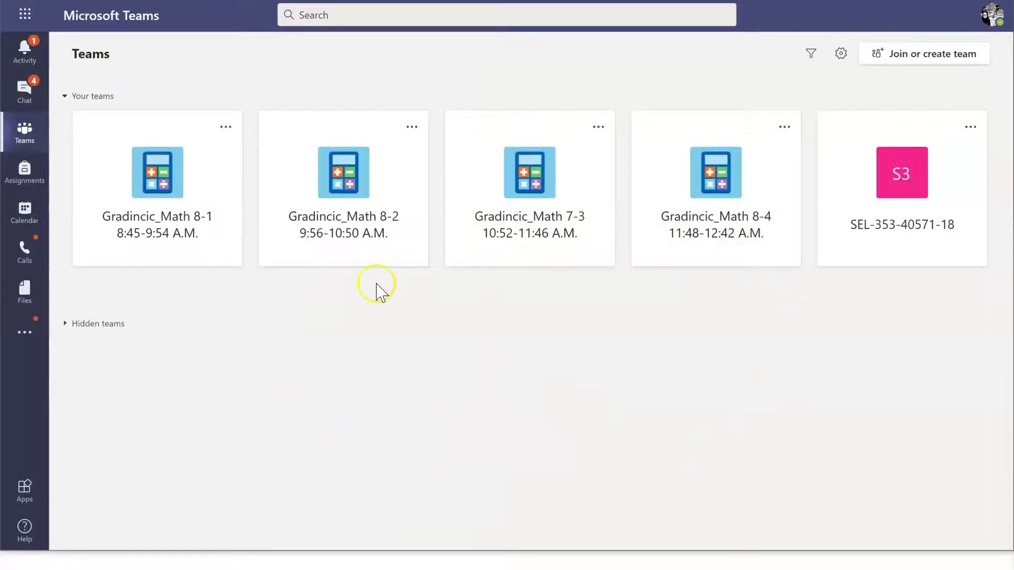
pyautogui.moveTo(333, 350)
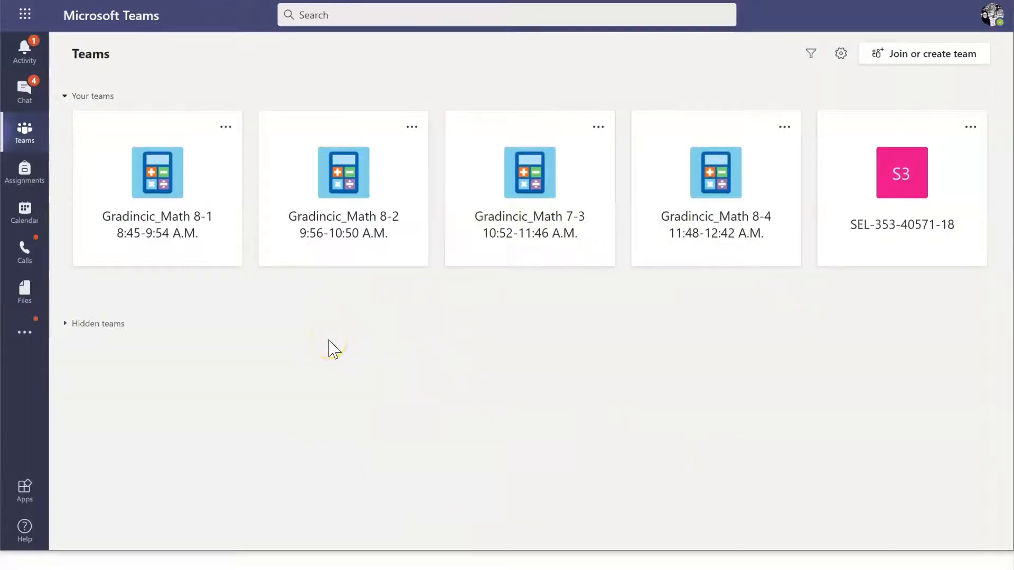
pyautogui.moveTo(369, 323)
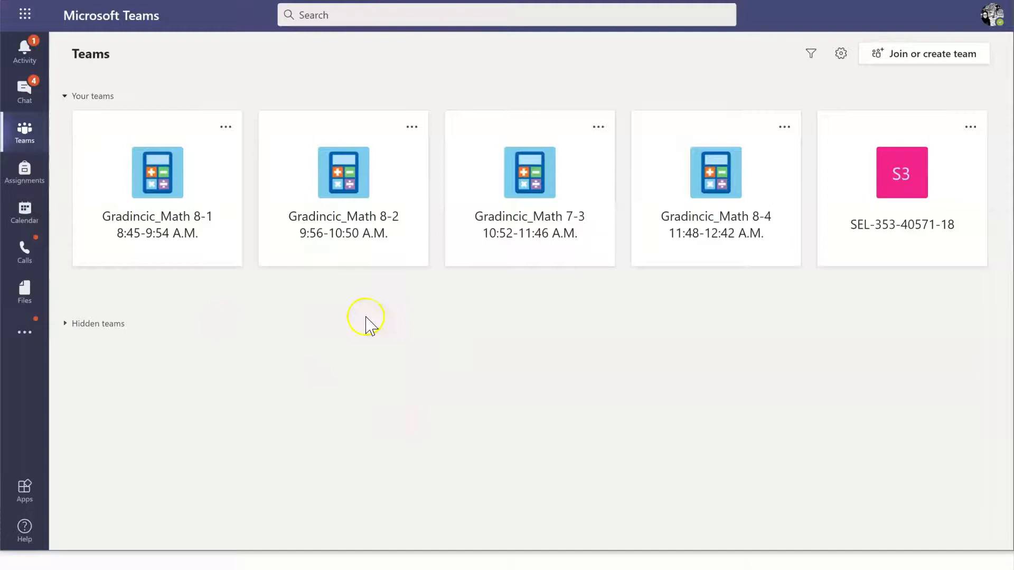
pyautogui.moveTo(731, 307)
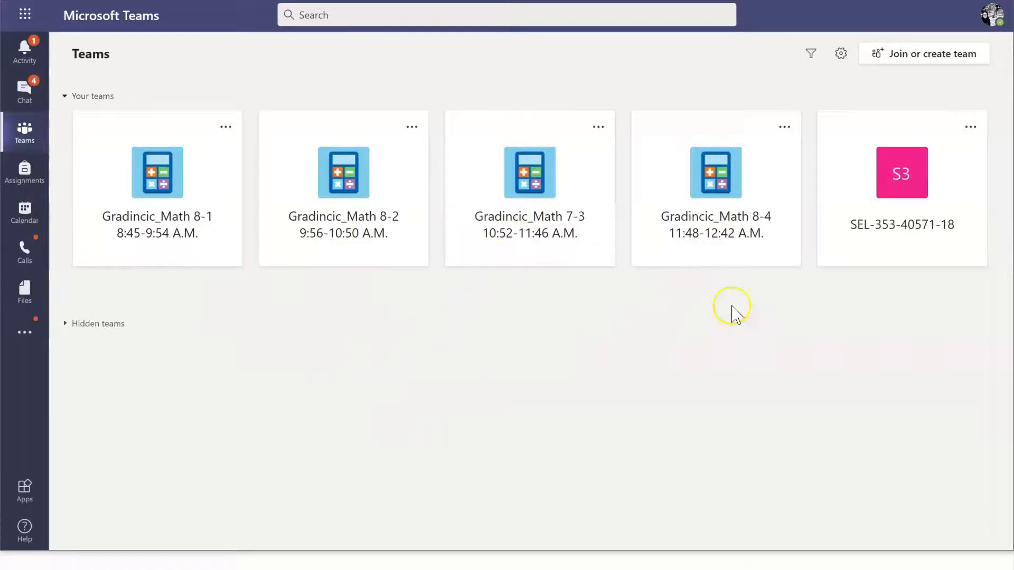
pyautogui.moveTo(389, 349)
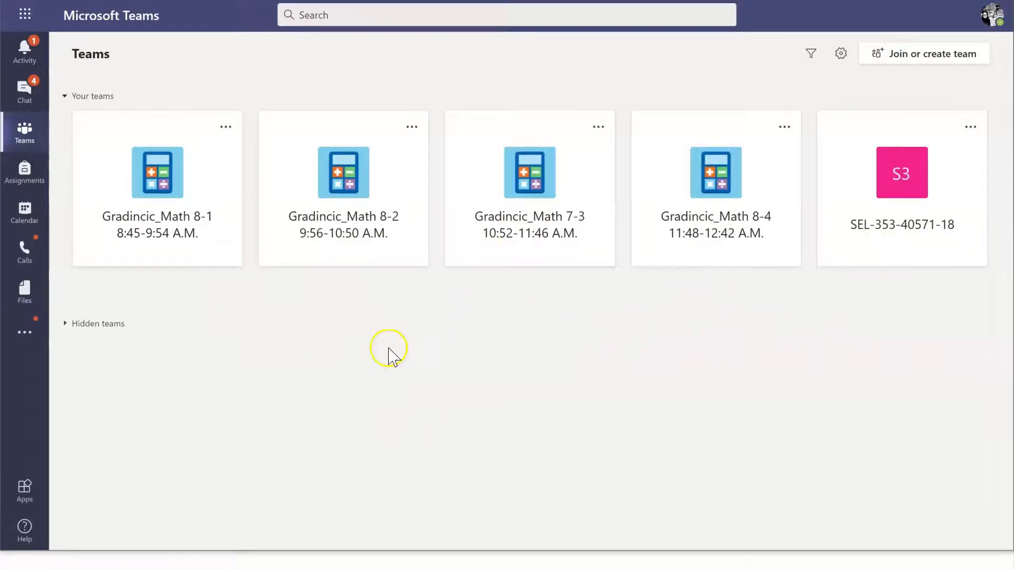
pyautogui.moveTo(226, 356)
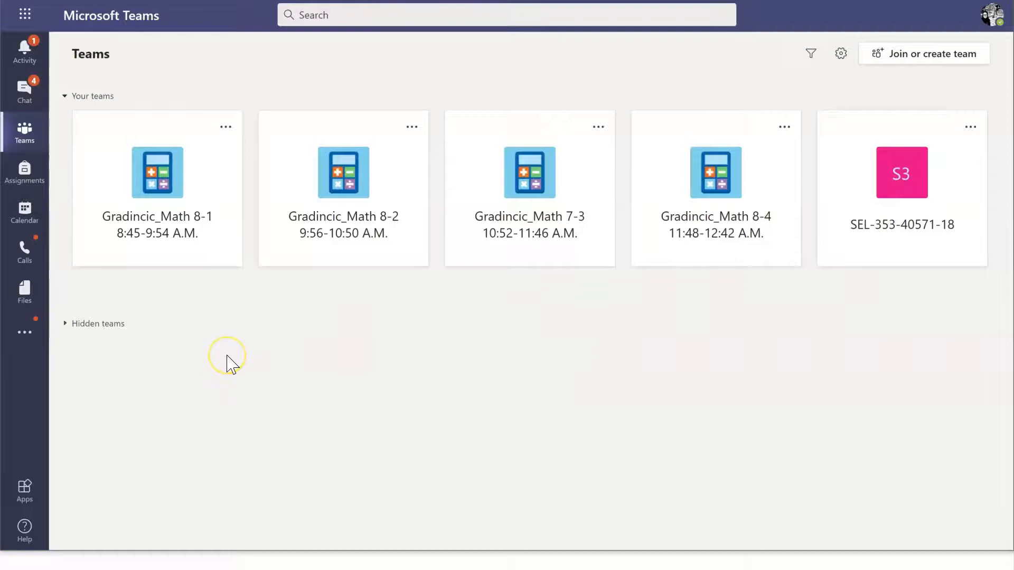
pyautogui.moveTo(232, 364)
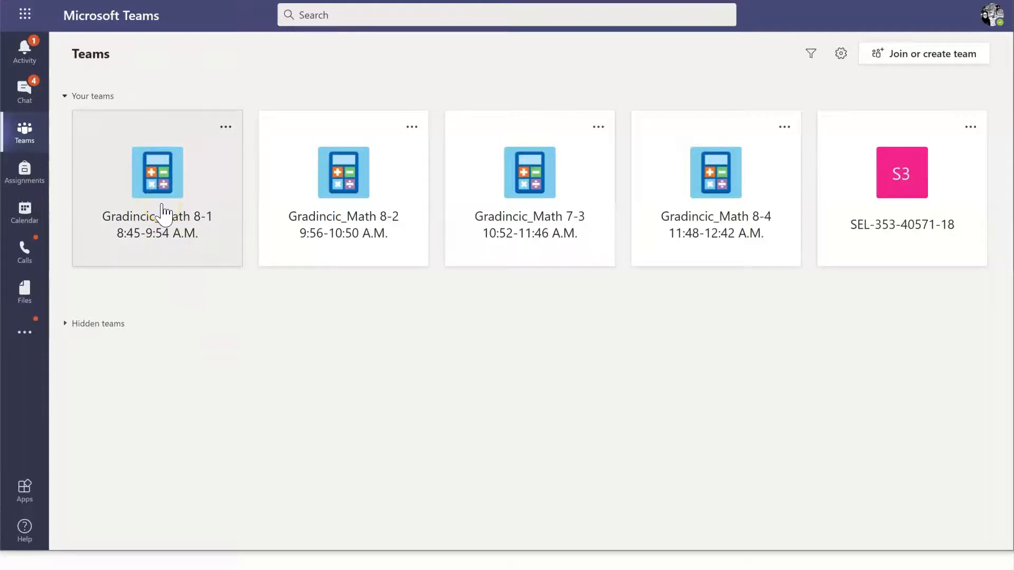
# Step: Enter the Gradincic_Math 8-1 8:45-9:54 A.M. team's General channel posts
pyautogui.click(156, 188)
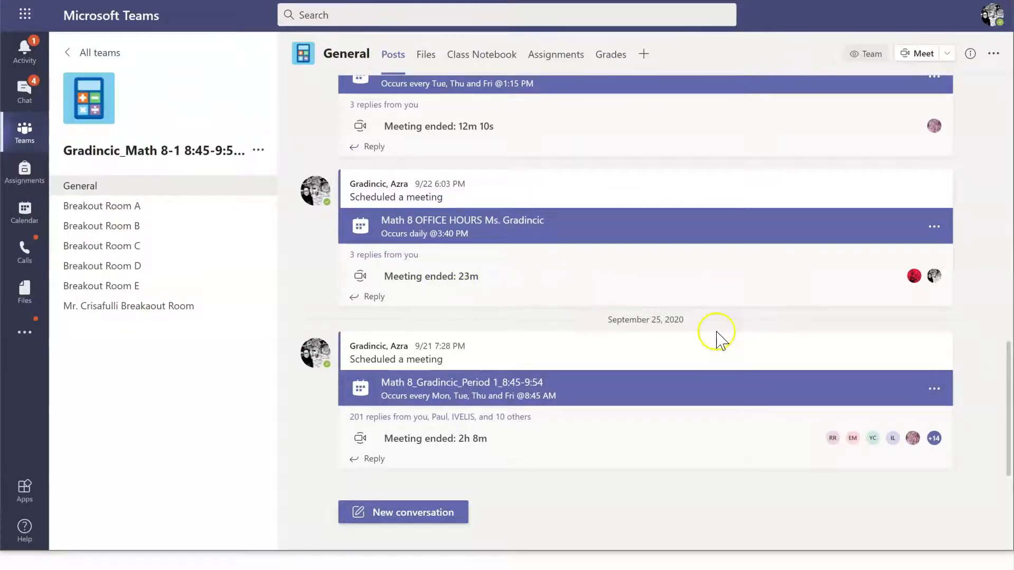
pyautogui.moveTo(682, 207)
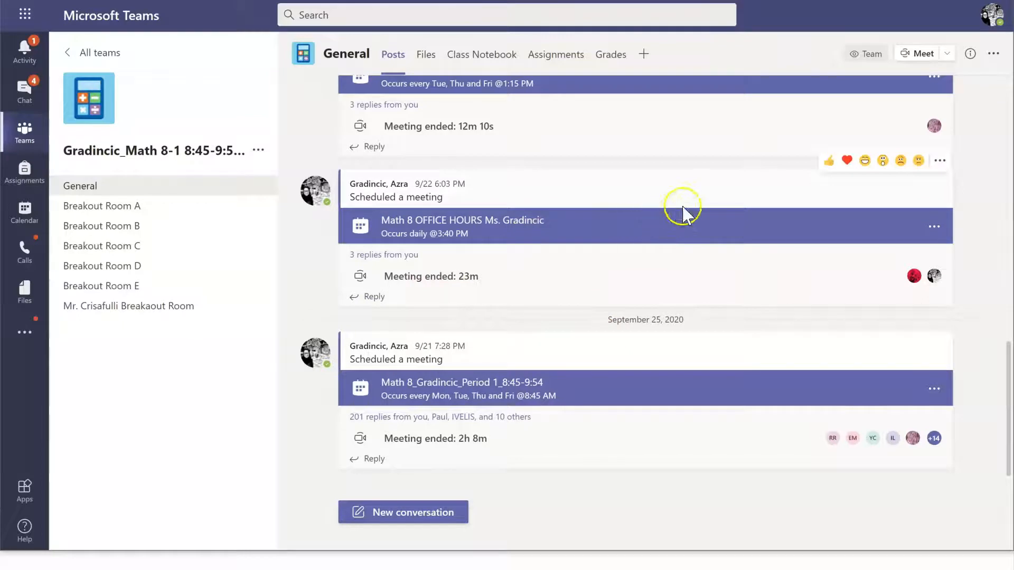
pyautogui.moveTo(640, 228)
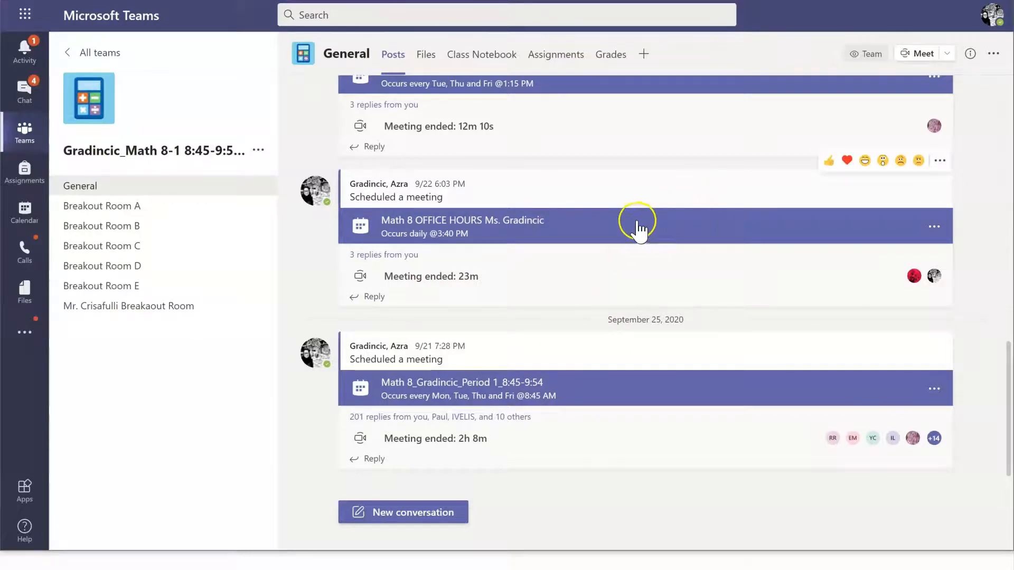
pyautogui.moveTo(742, 230)
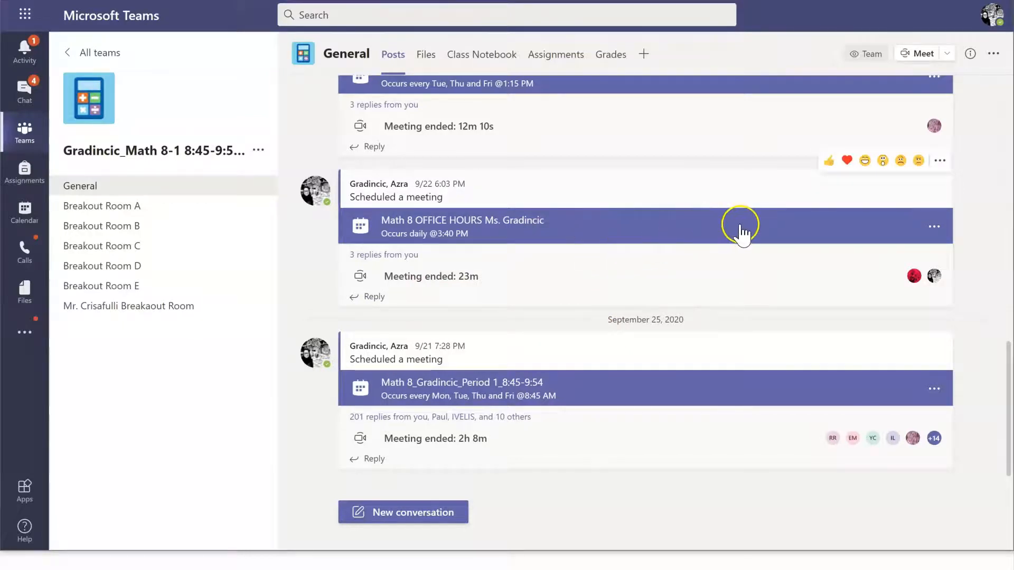
pyautogui.moveTo(568, 309)
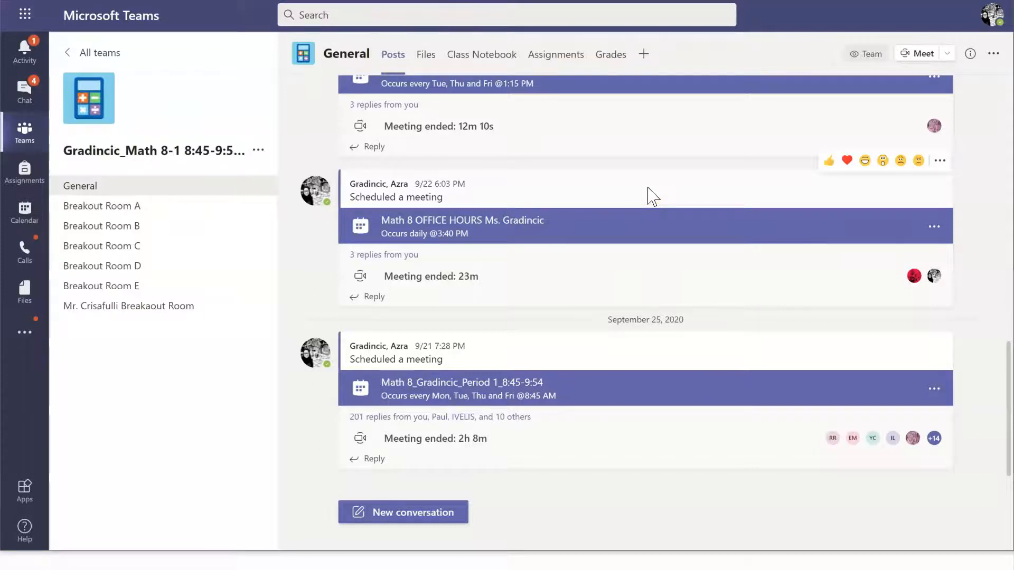
pyautogui.moveTo(763, 223)
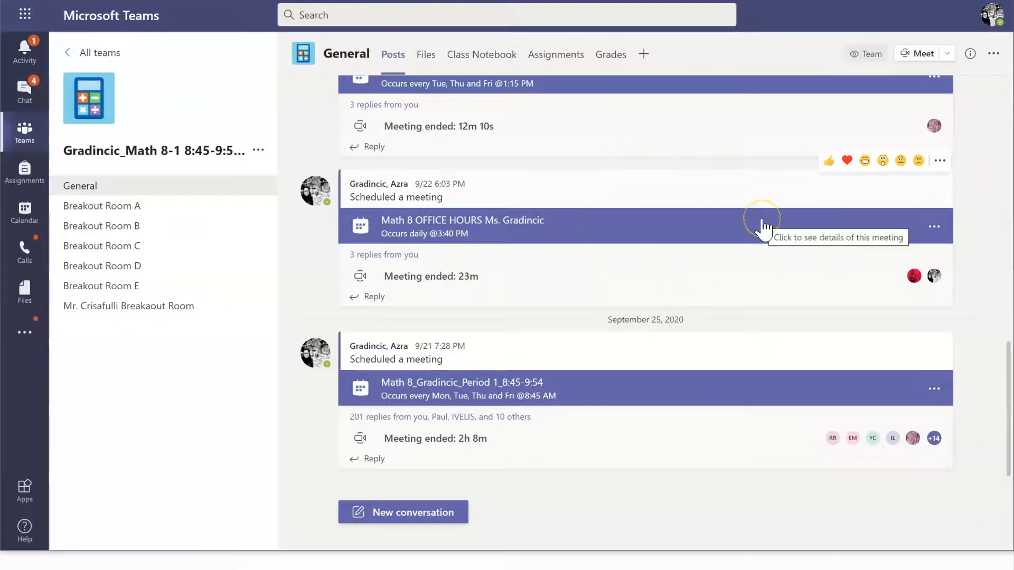
pyautogui.moveTo(710, 231)
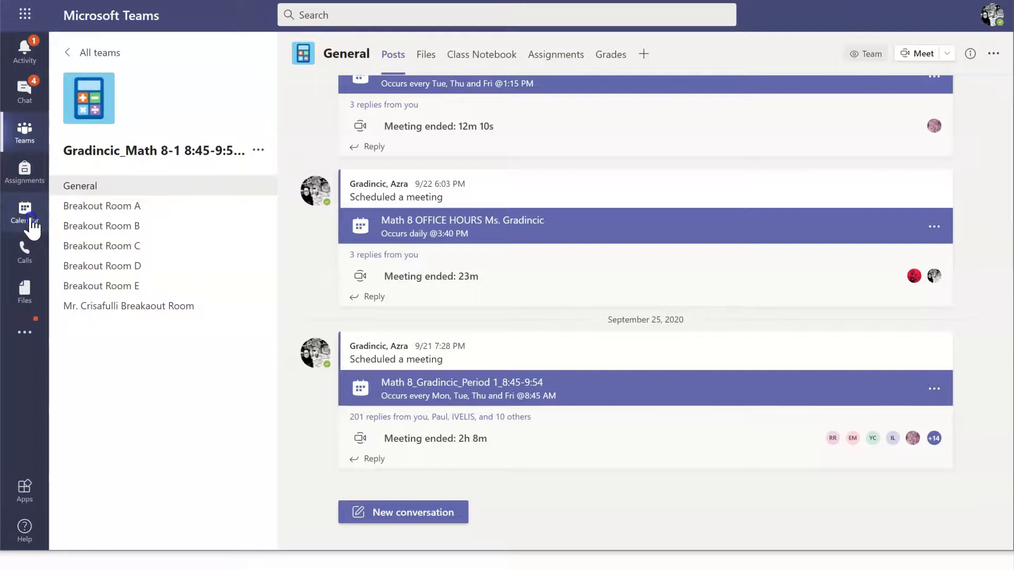
# Step: Review the work-week calendar of recurring class meetings
pyautogui.click(25, 213)
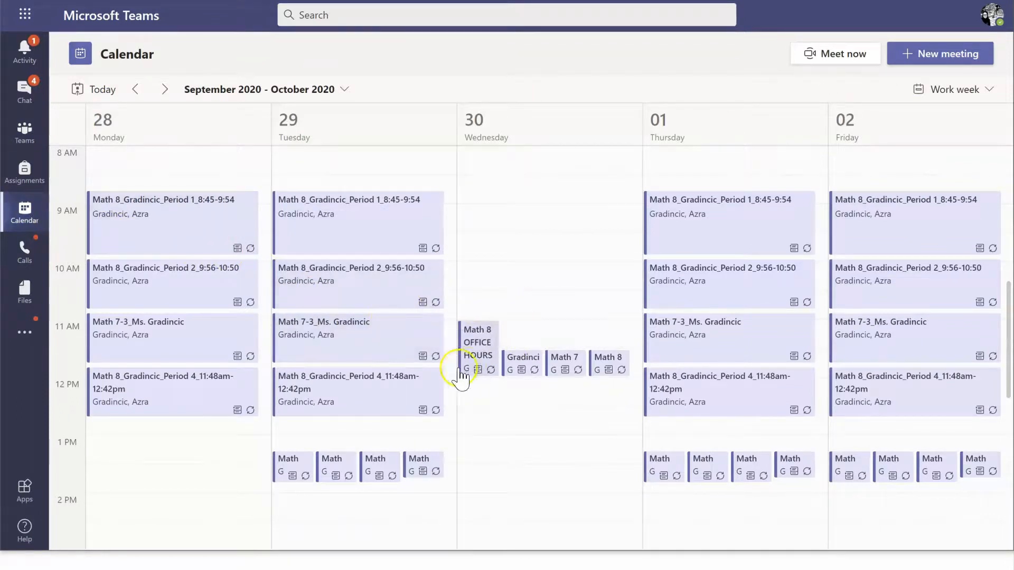
pyautogui.moveTo(336, 406)
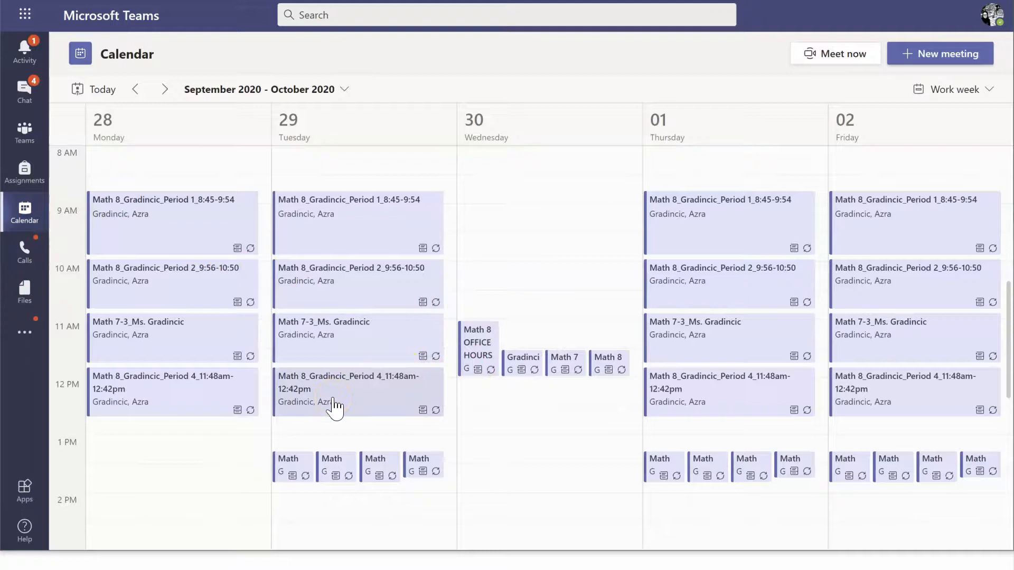
pyautogui.scroll(-3)
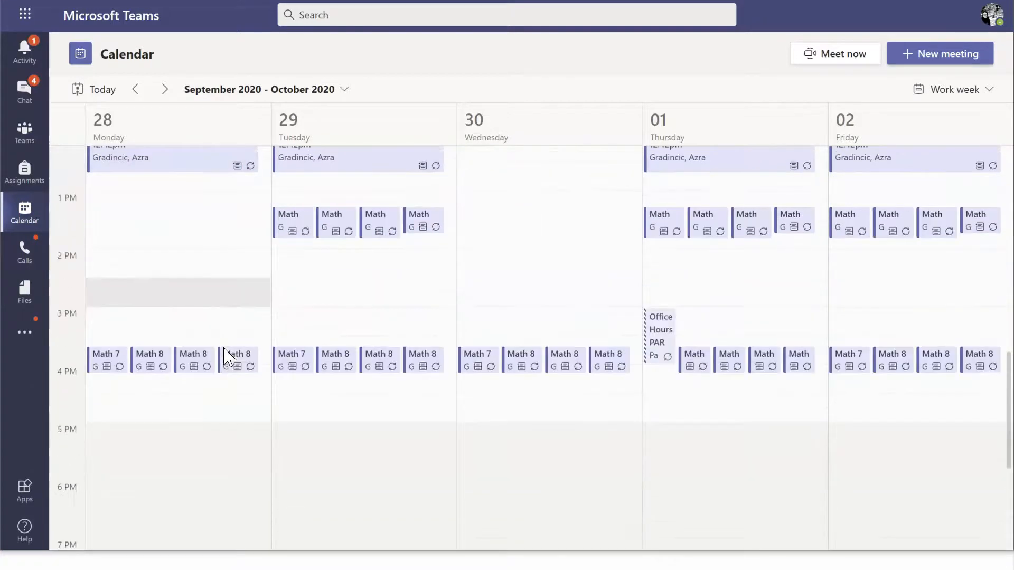
pyautogui.scroll(3)
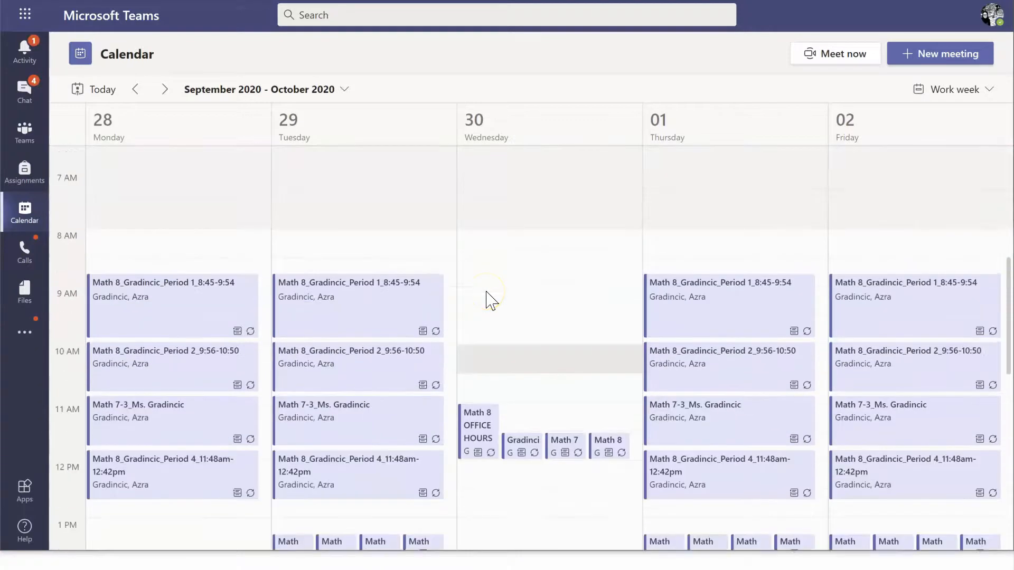
pyautogui.scroll(-3)
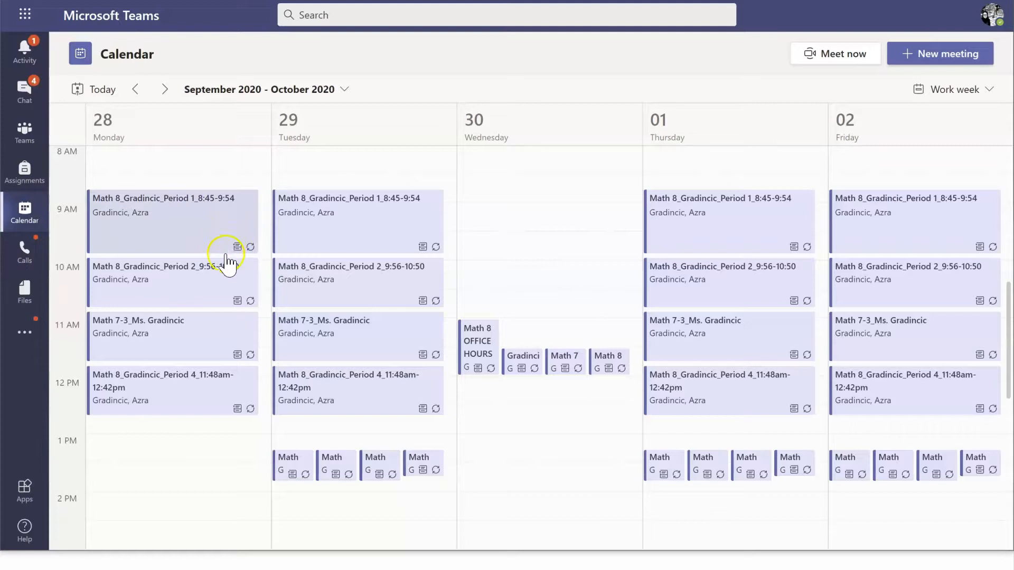
pyautogui.moveTo(168, 249)
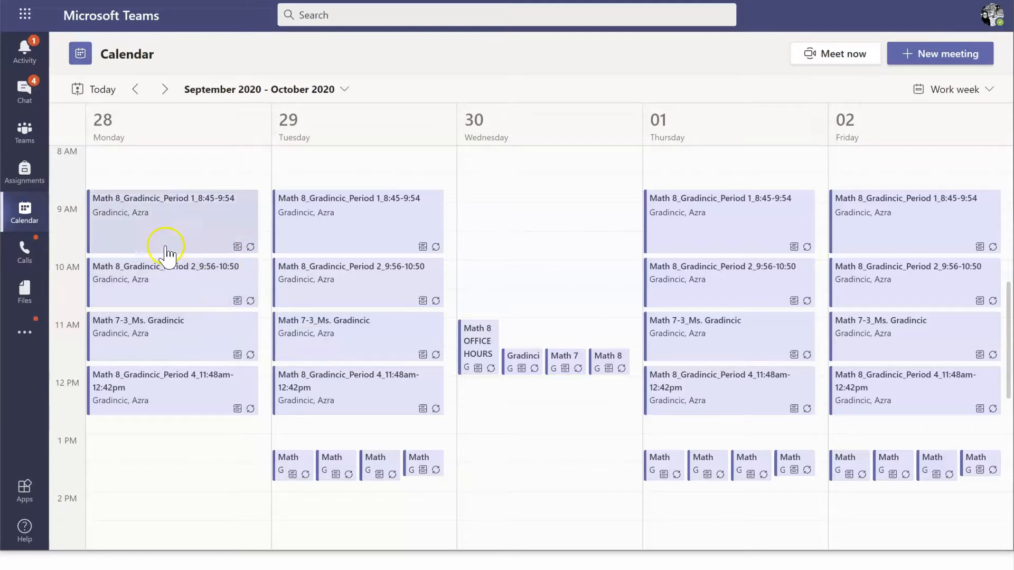
pyautogui.moveTo(304, 220)
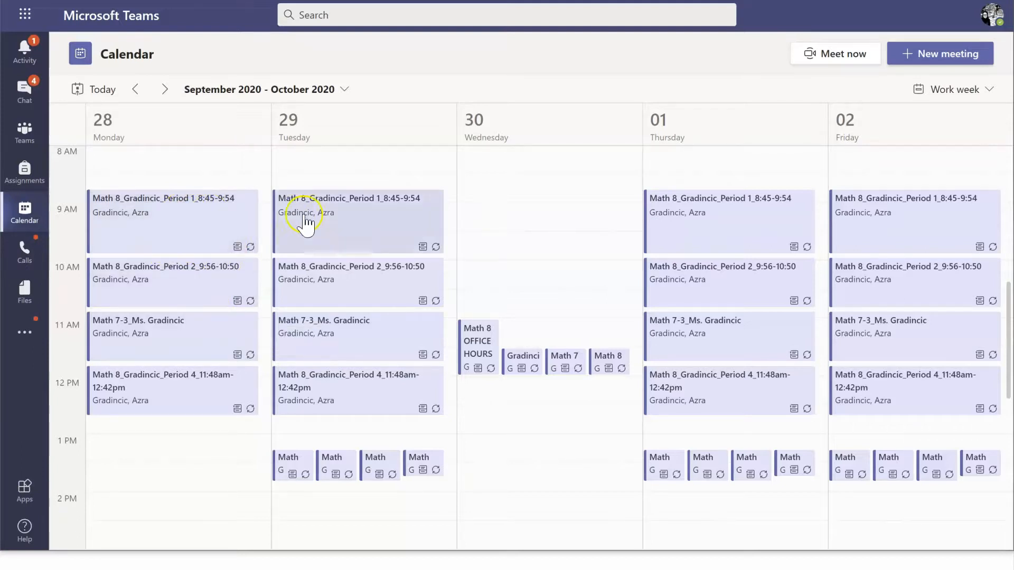
pyautogui.moveTo(226, 231)
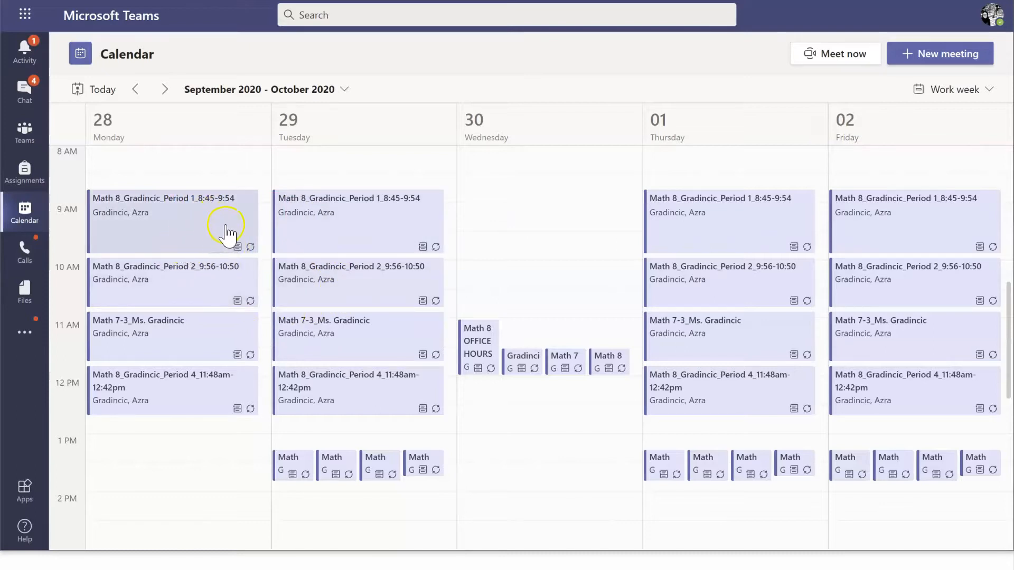
pyautogui.moveTo(155, 218)
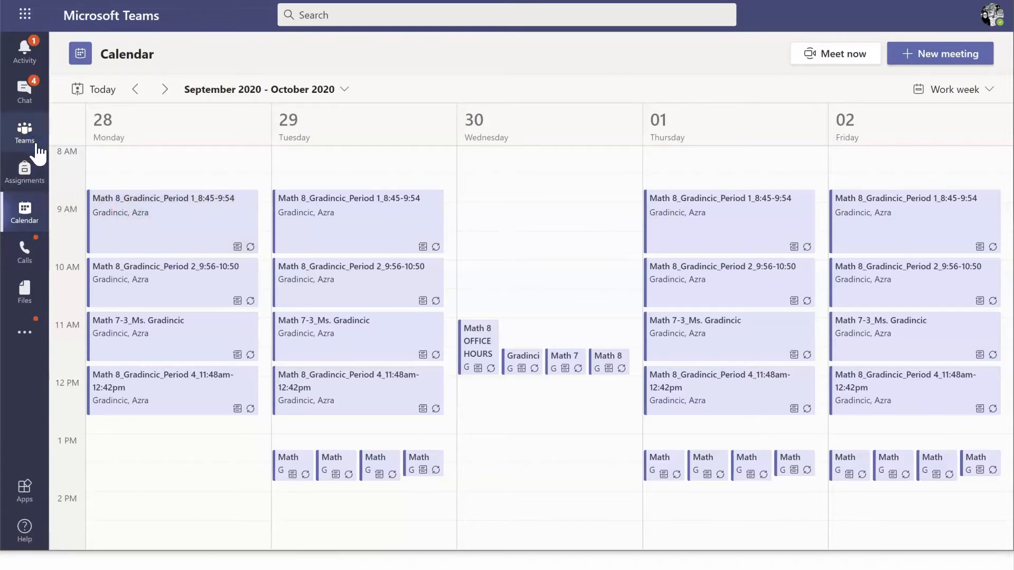
# Step: Return to the overview grid of all five class teams
pyautogui.click(24, 133)
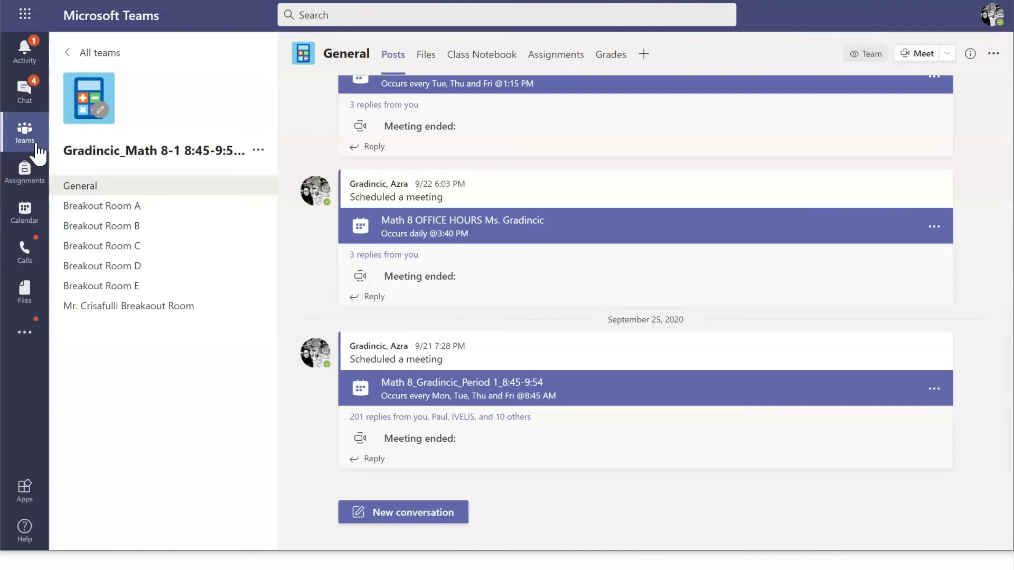
pyautogui.click(25, 134)
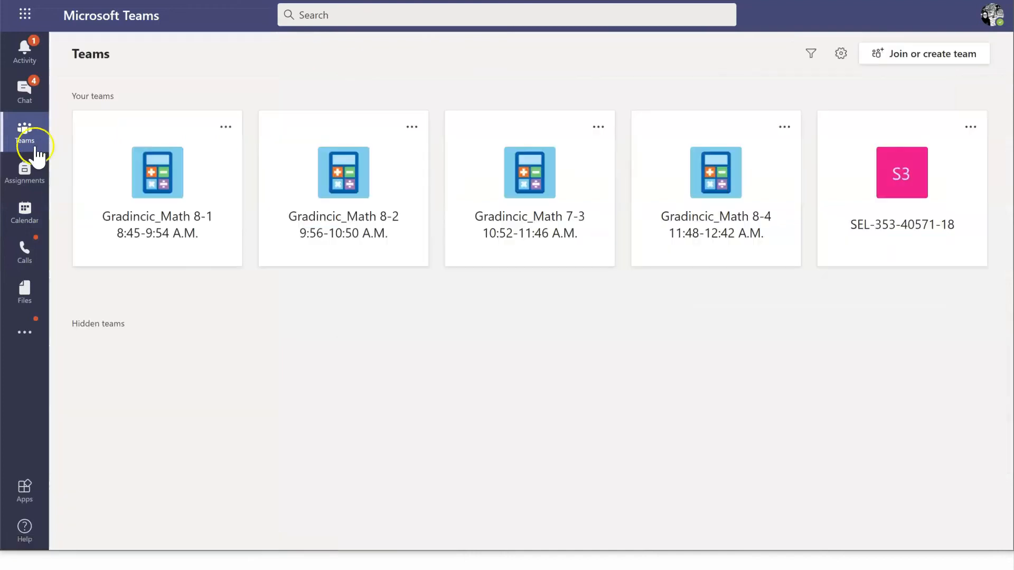